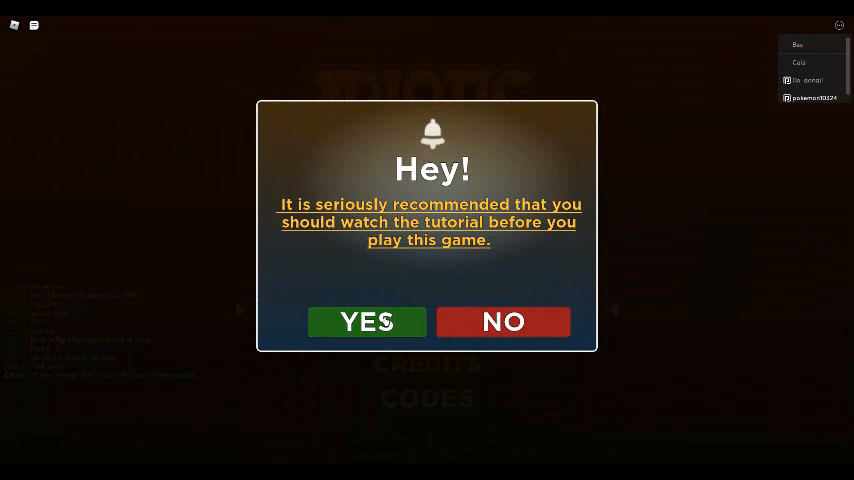
mouse_move(390, 325)
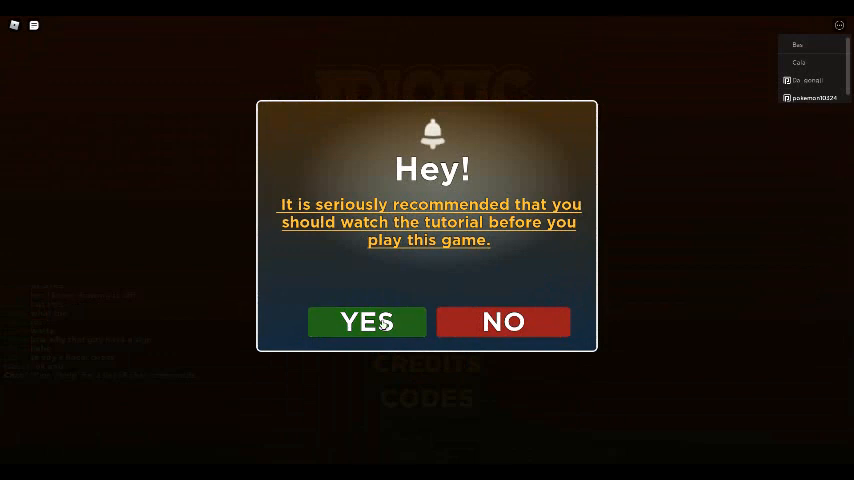
Step: Accept the tutorial prompt with YES to open the host's welcome message
click(366, 322)
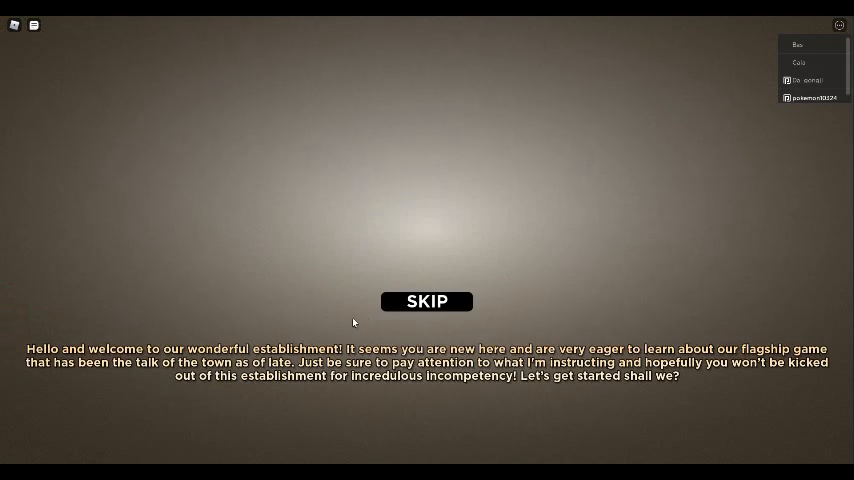
mouse_move(341, 324)
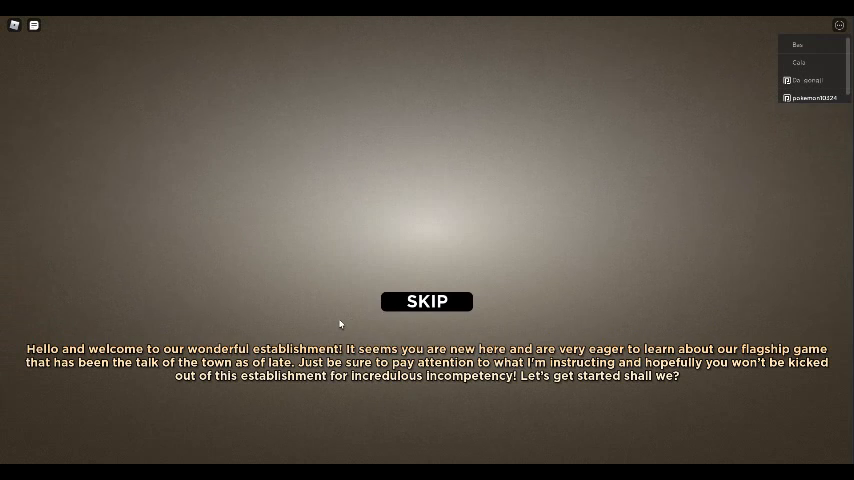
mouse_move(336, 322)
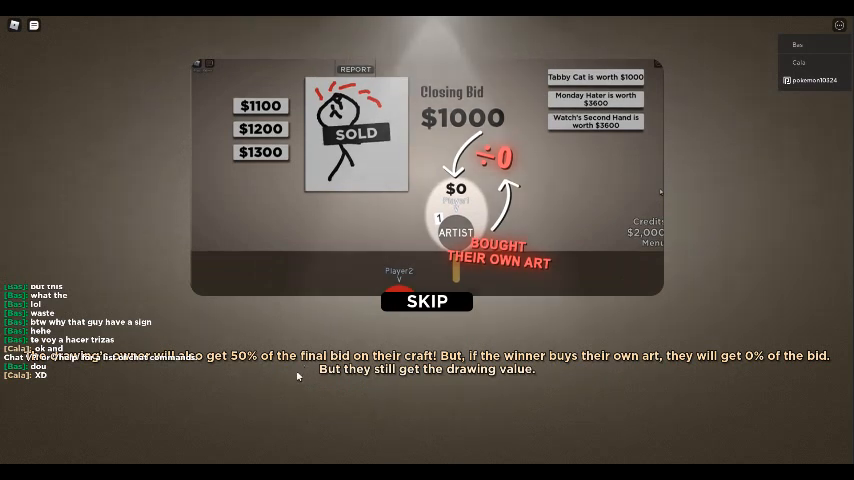
Step: Advance the tutorial slides past the owner's 50% share rule to calling the bank
click(100, 390)
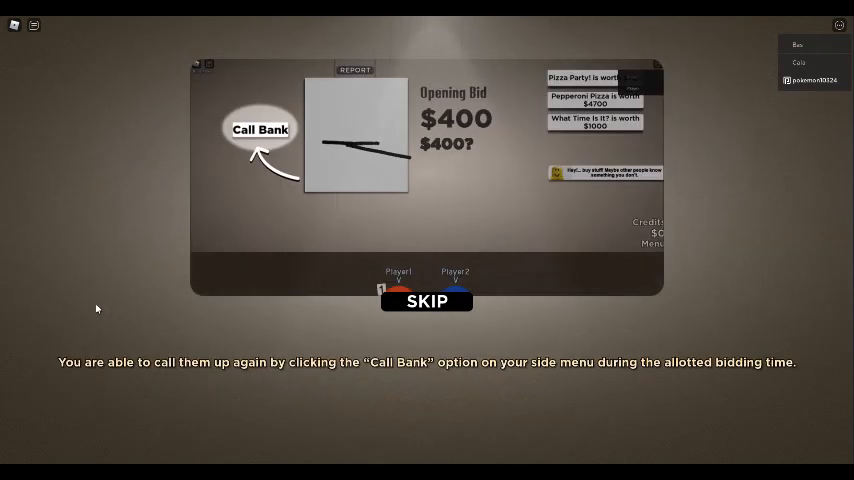
mouse_move(84, 307)
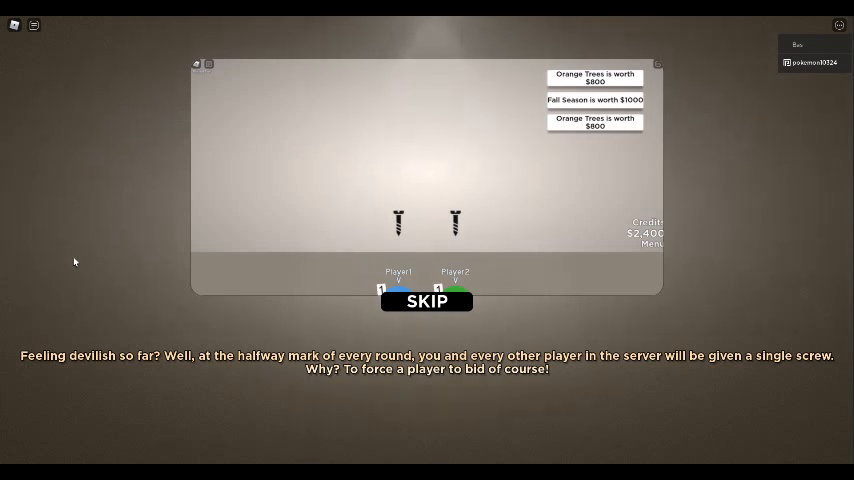
mouse_move(94, 211)
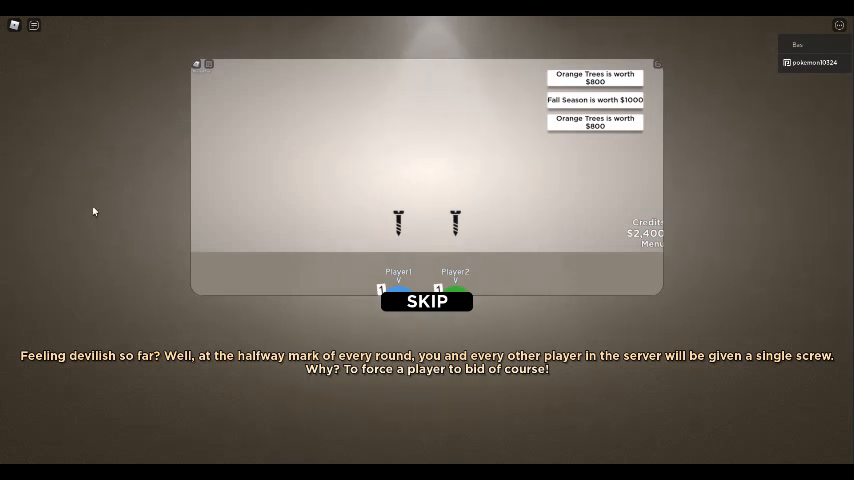